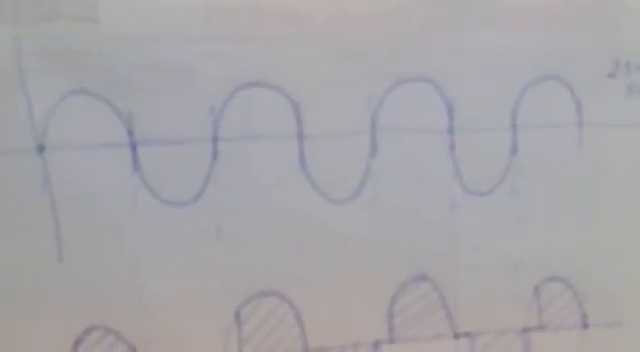
pyautogui.scroll(-3)
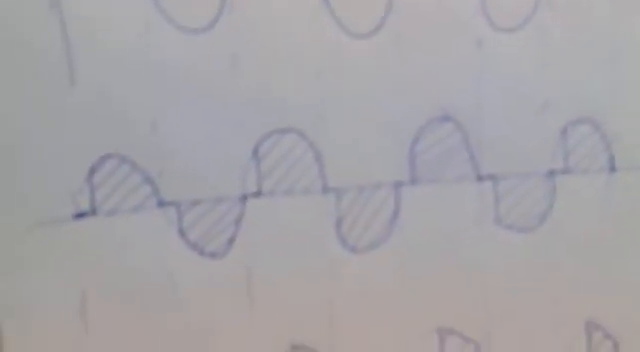